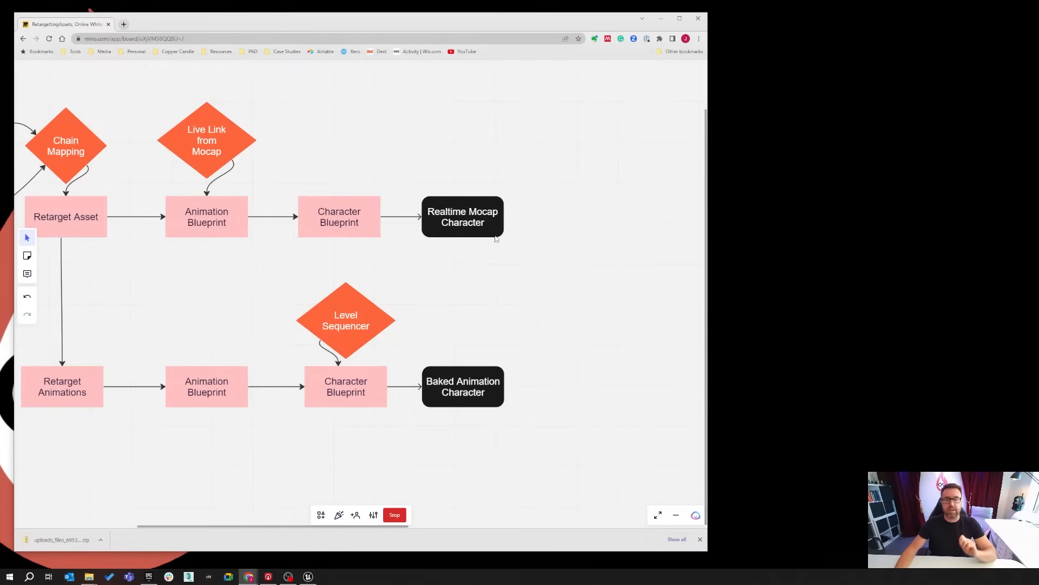
mouse_move(514, 242)
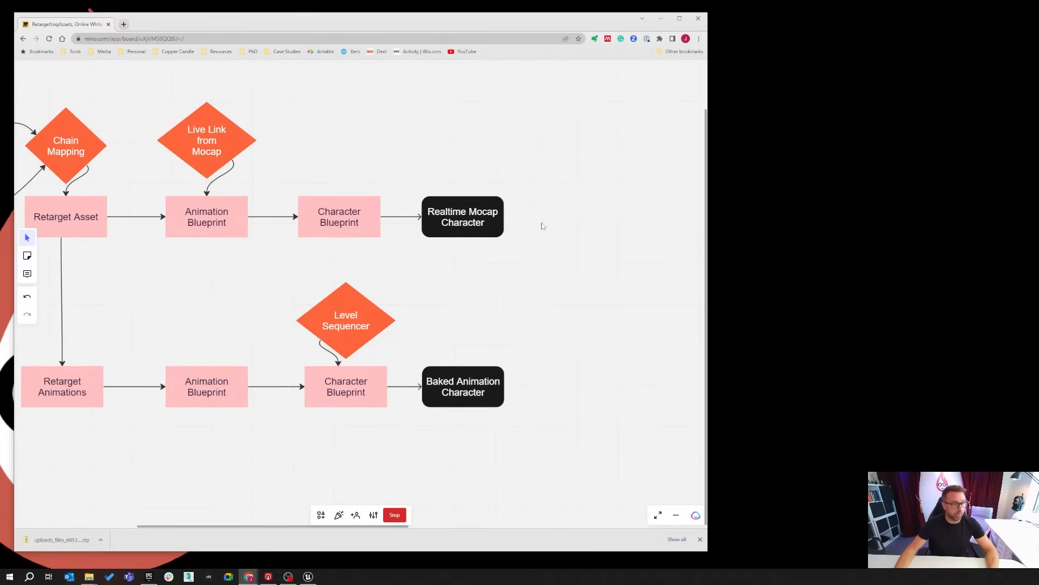
mouse_move(519, 201)
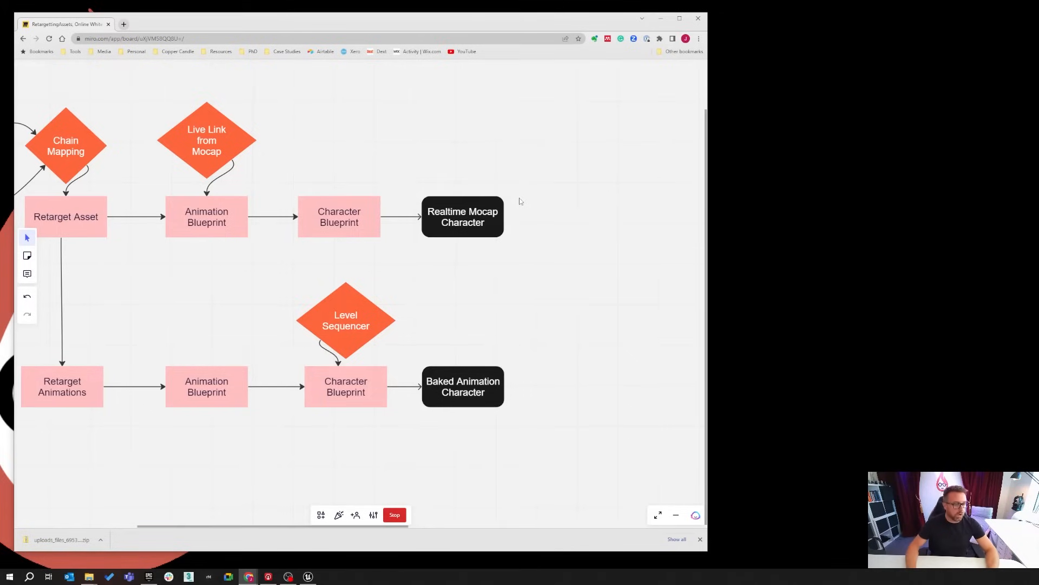
mouse_move(523, 222)
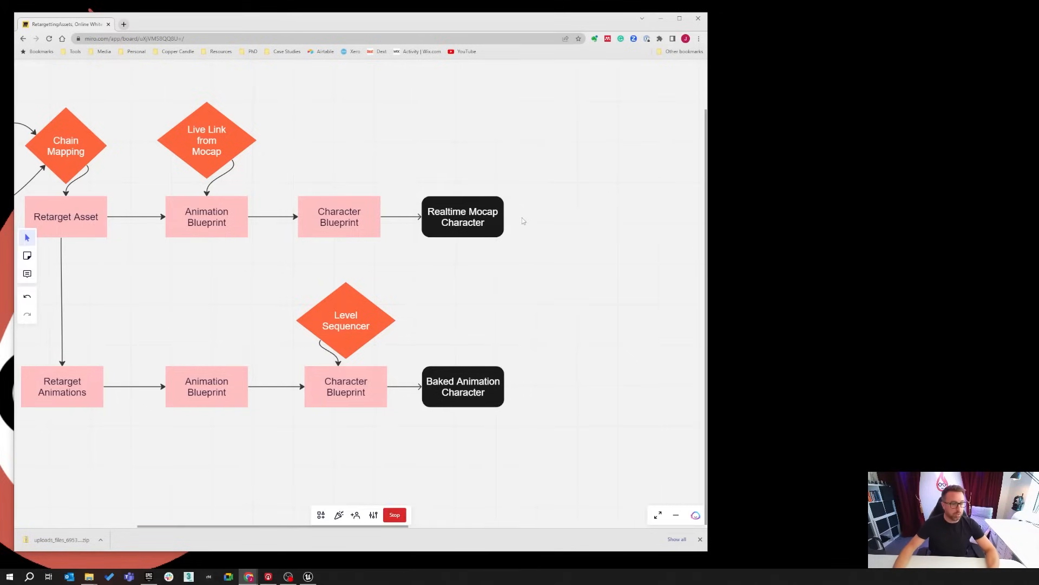
mouse_move(494, 353)
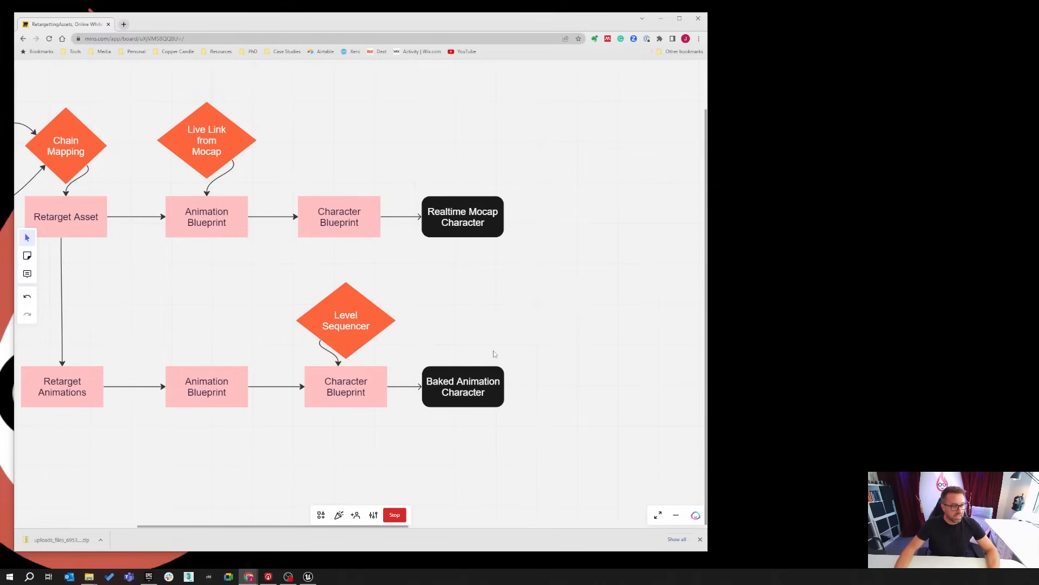
mouse_move(497, 422)
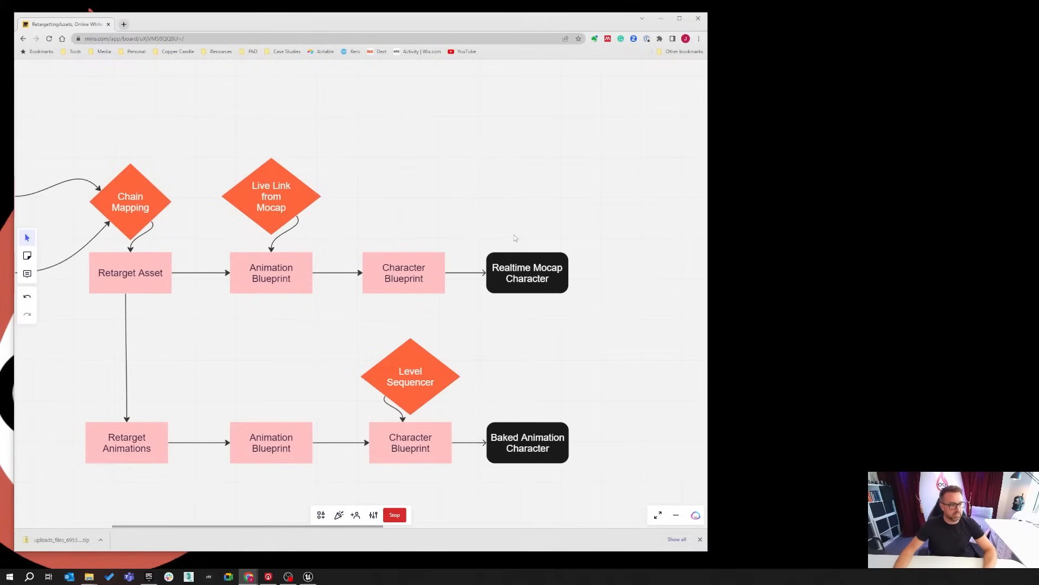
mouse_move(475, 258)
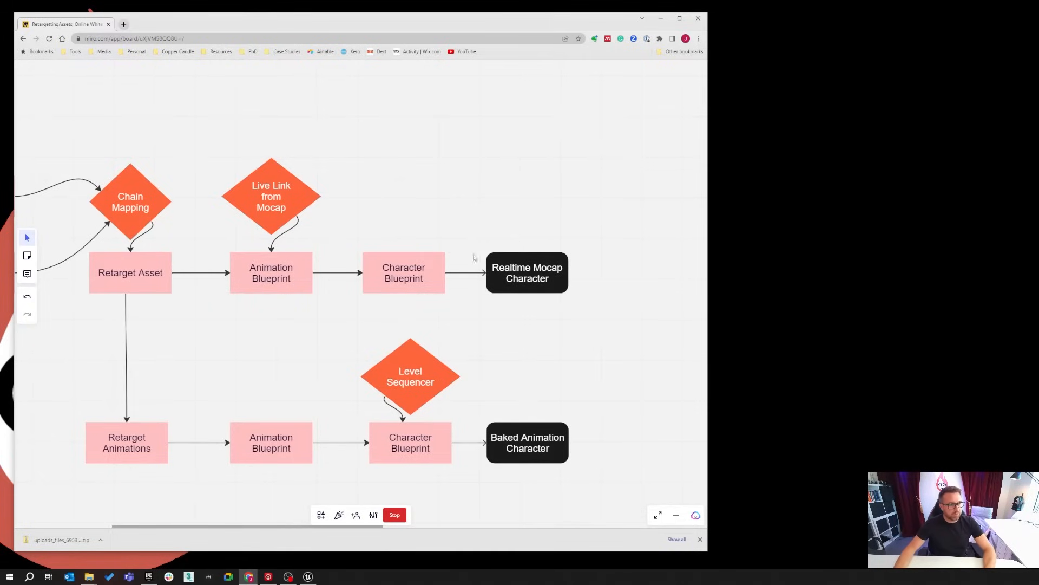
mouse_move(550, 294)
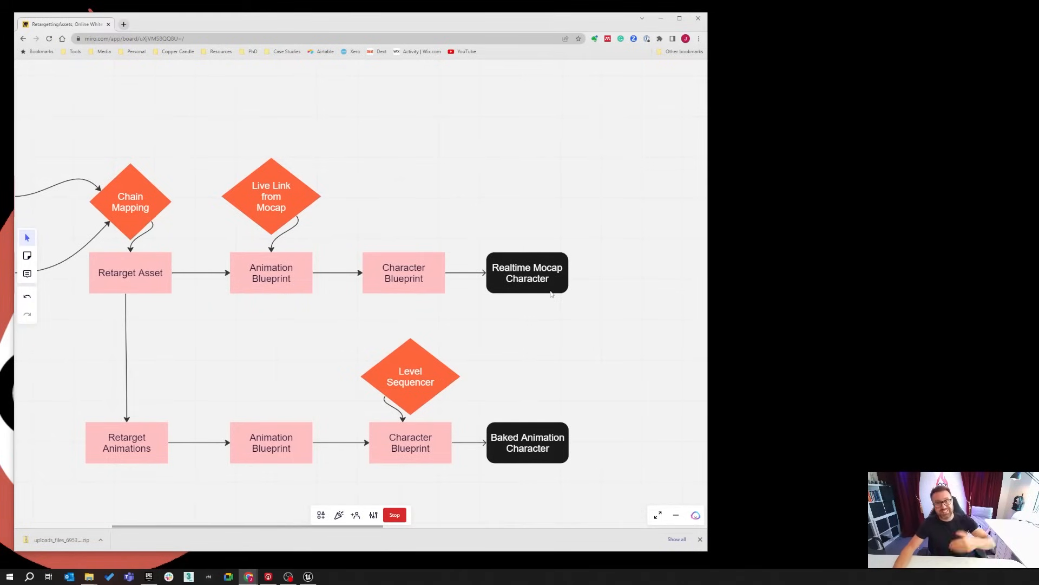
mouse_move(423, 416)
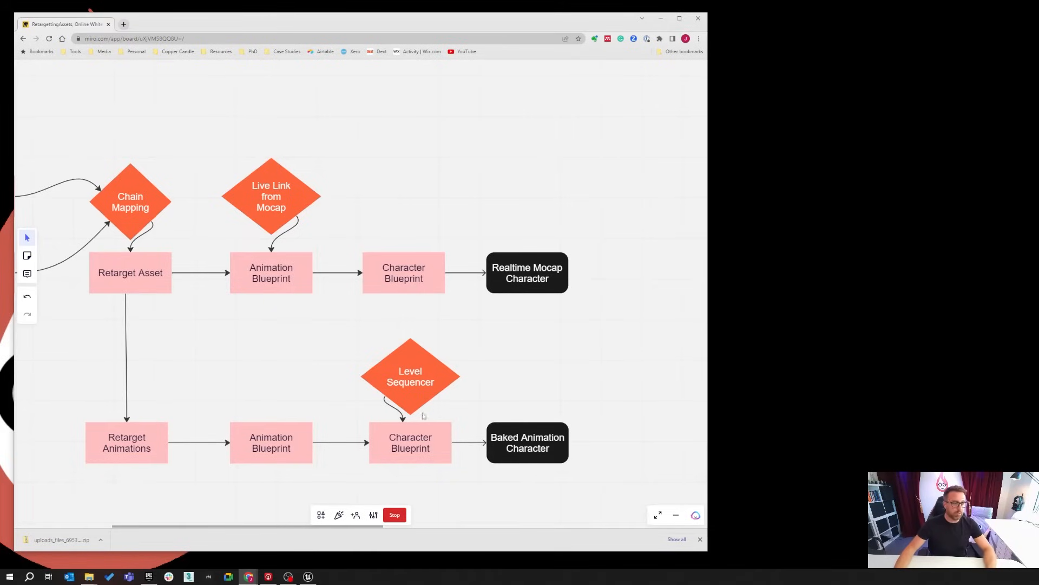
mouse_move(437, 248)
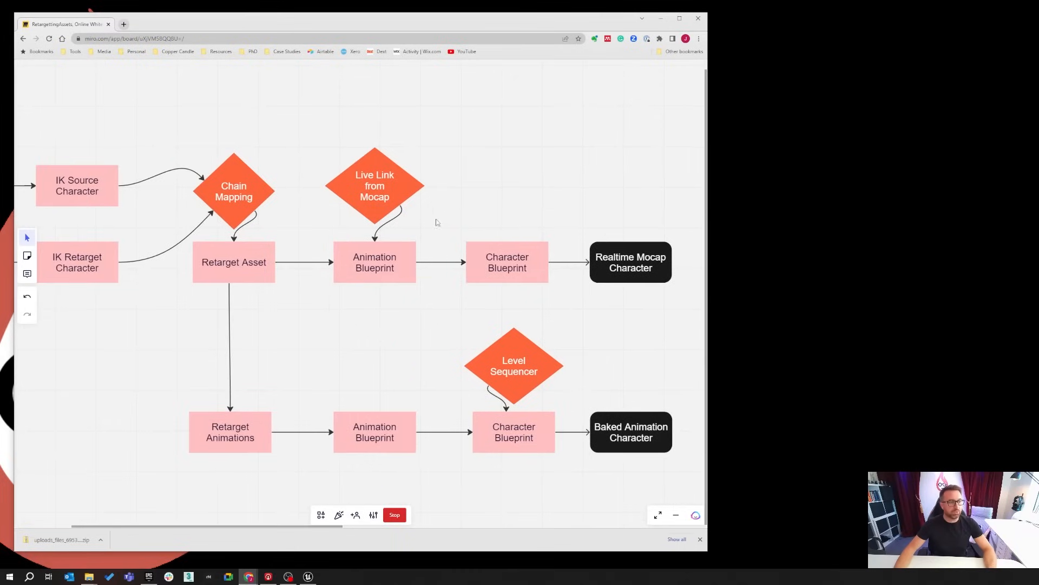
mouse_move(393, 172)
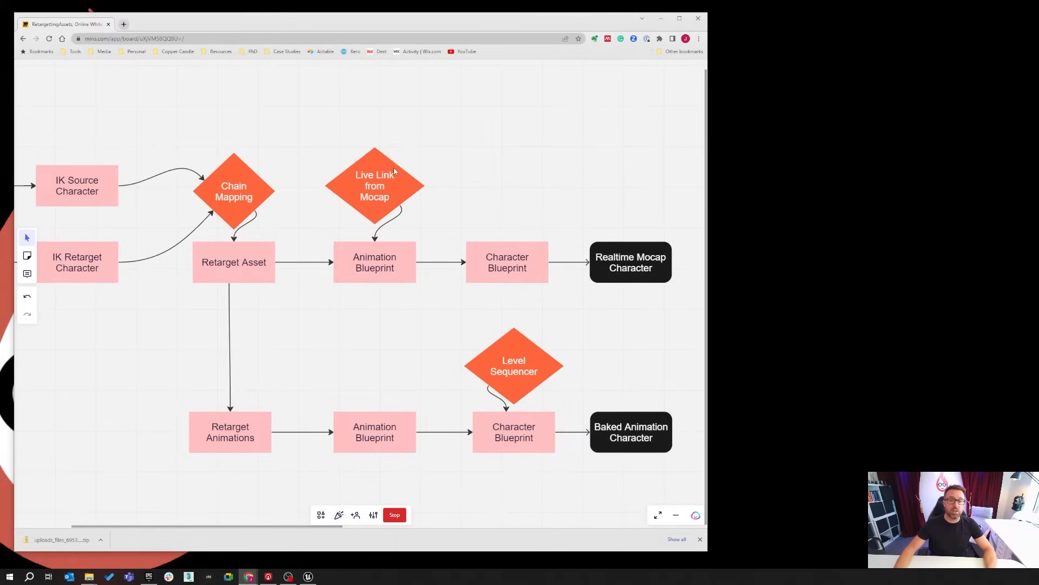
mouse_move(396, 181)
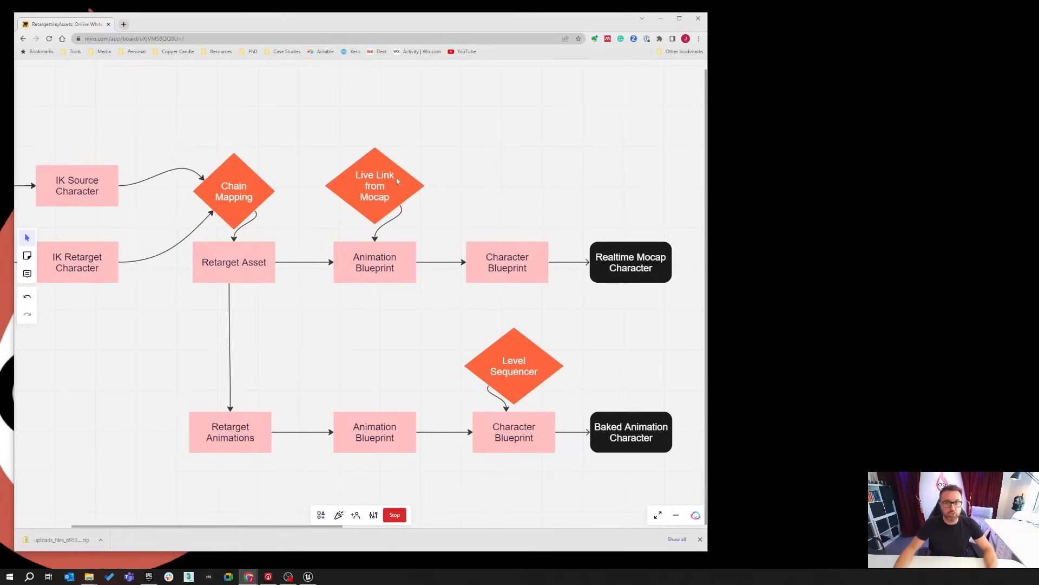
mouse_move(371, 220)
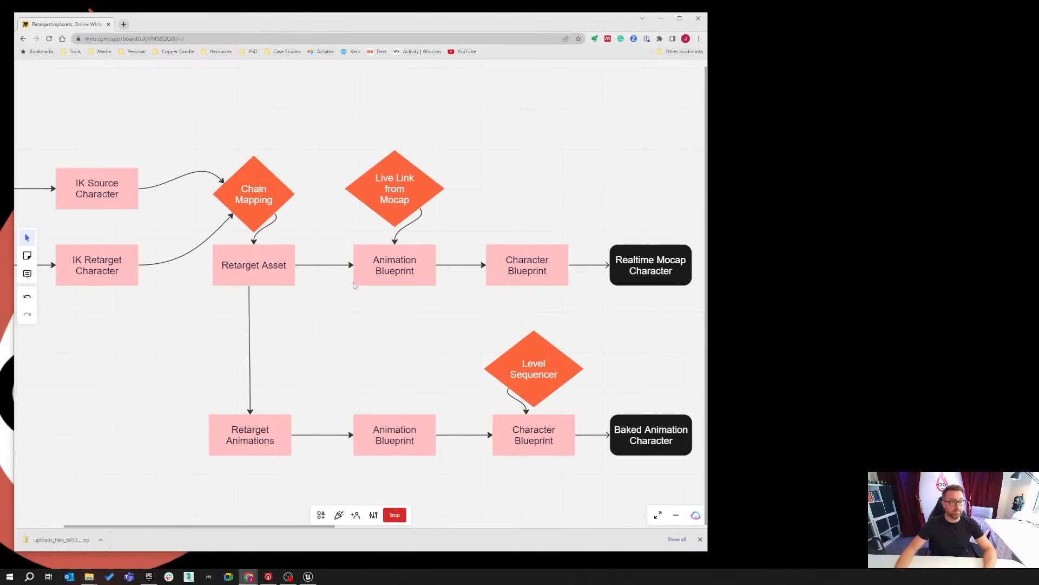
mouse_move(302, 232)
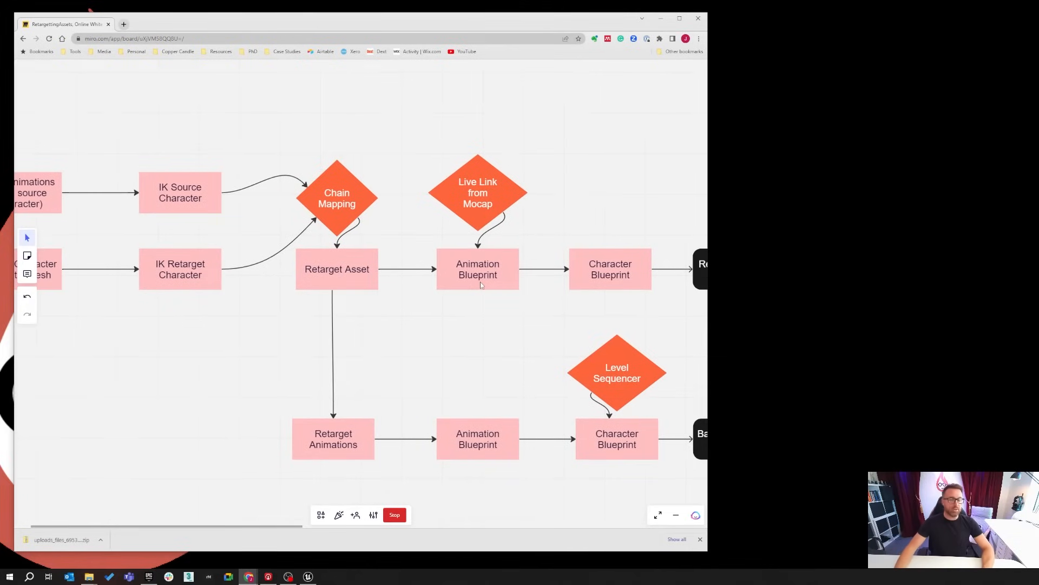
mouse_move(398, 275)
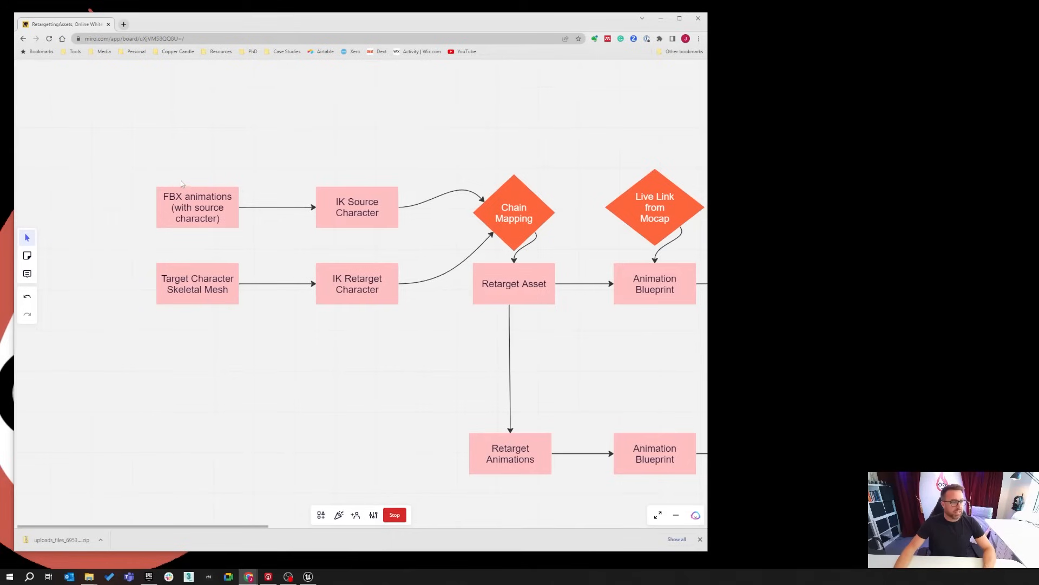
mouse_move(171, 181)
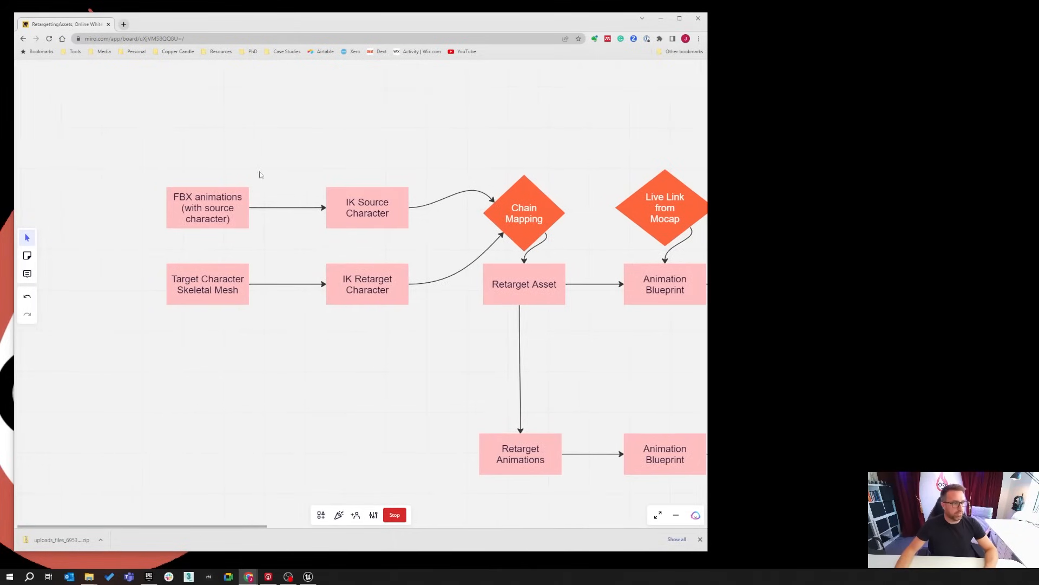
mouse_move(157, 279)
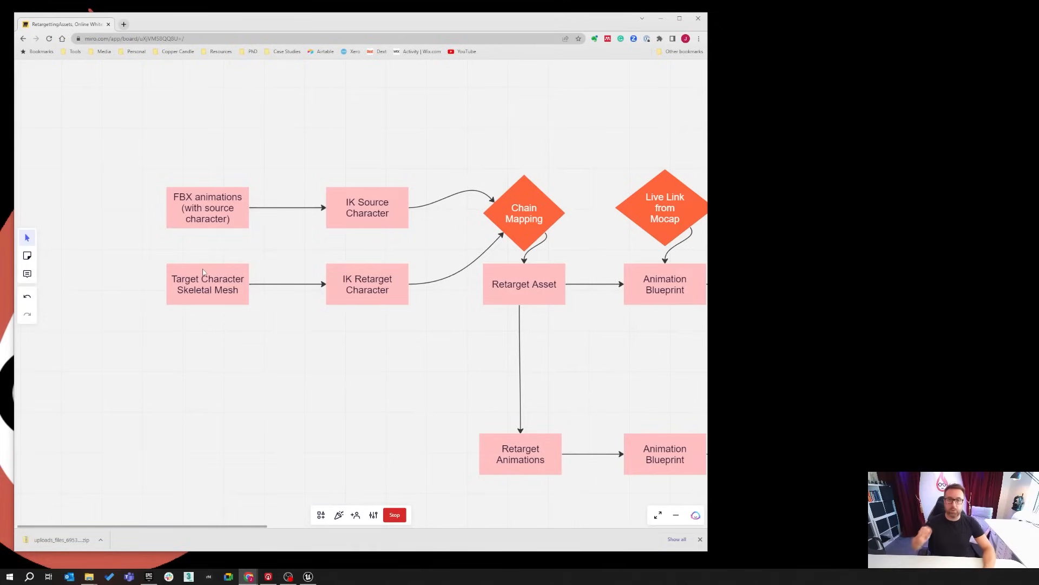
mouse_move(218, 293)
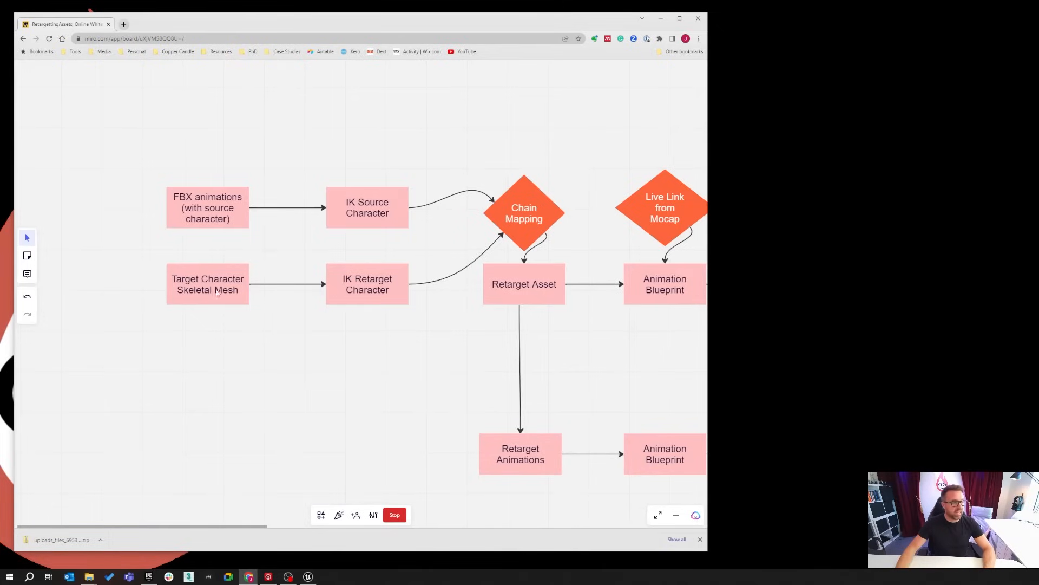
mouse_move(370, 305)
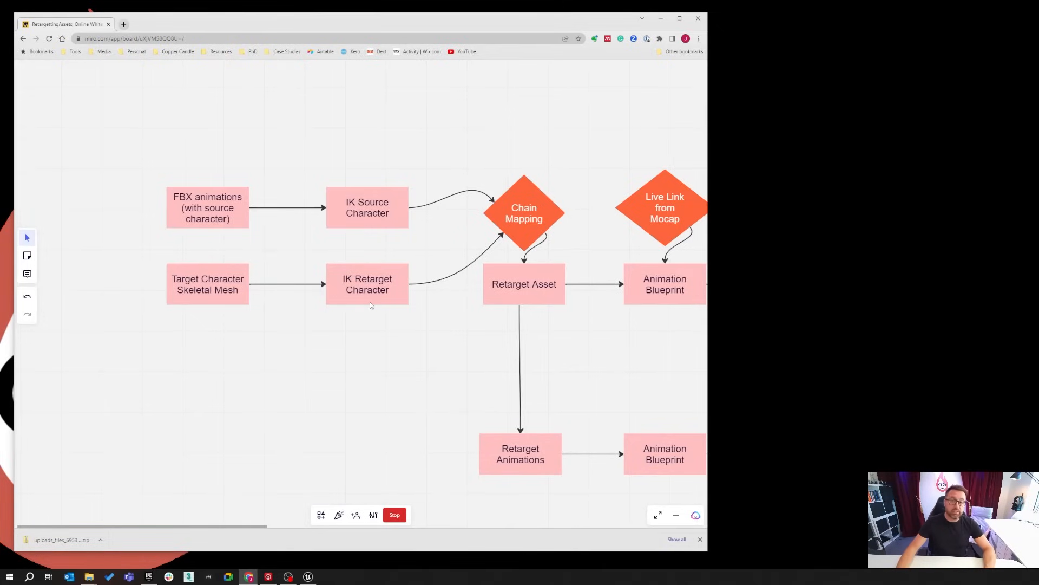
mouse_move(519, 290)
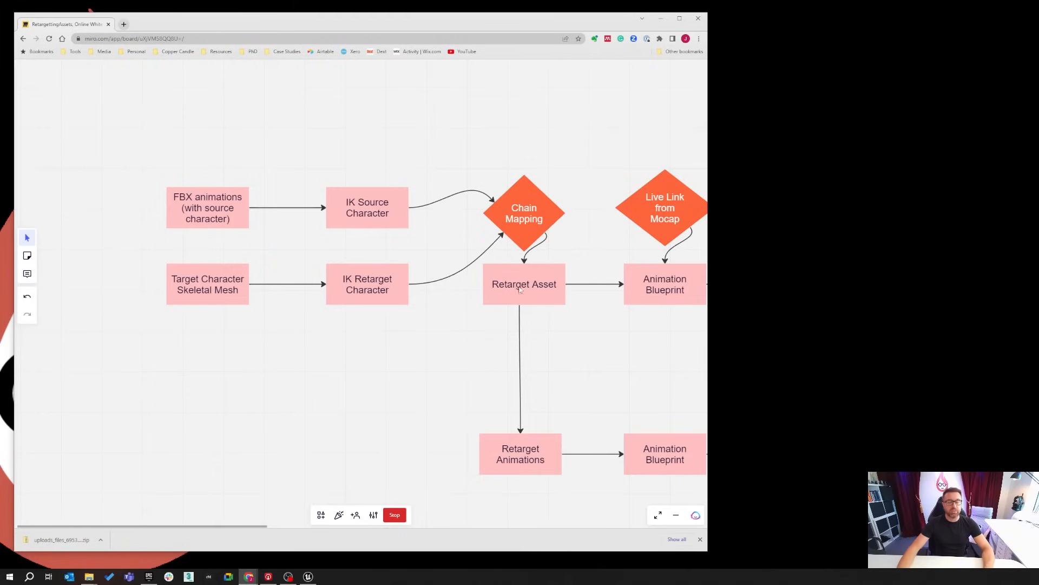
mouse_move(298, 190)
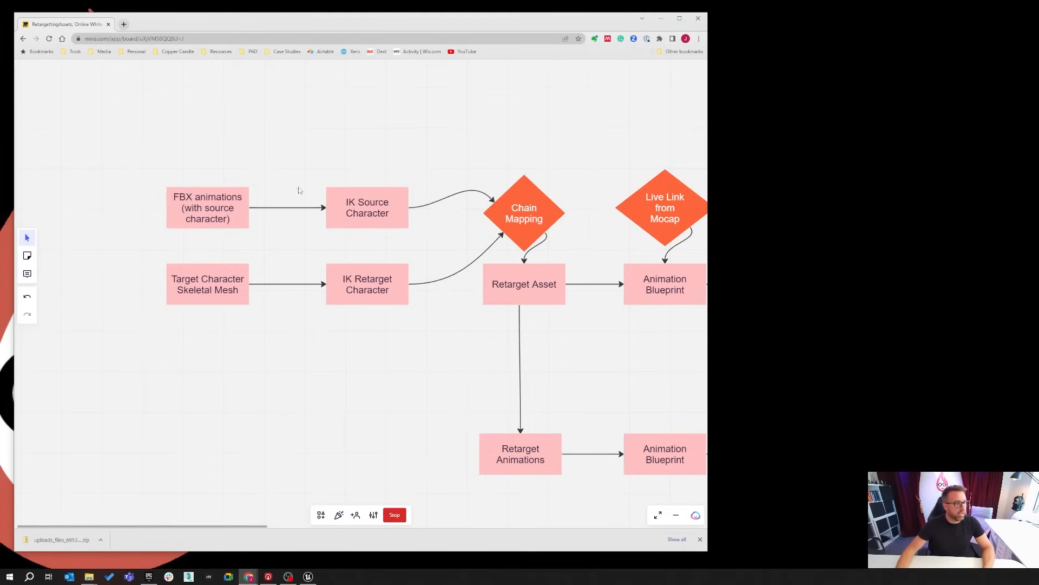
mouse_move(221, 171)
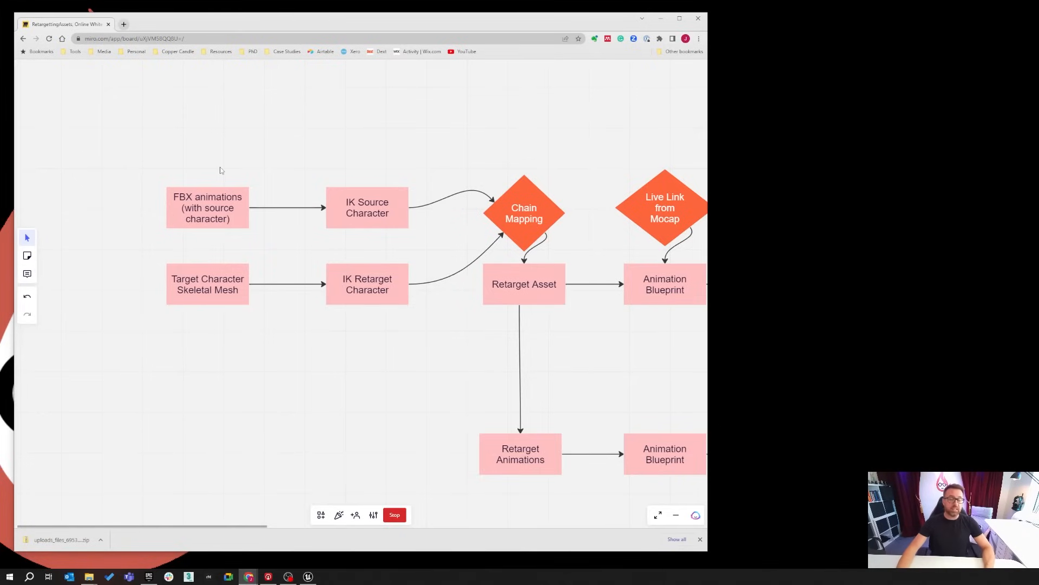
mouse_move(227, 170)
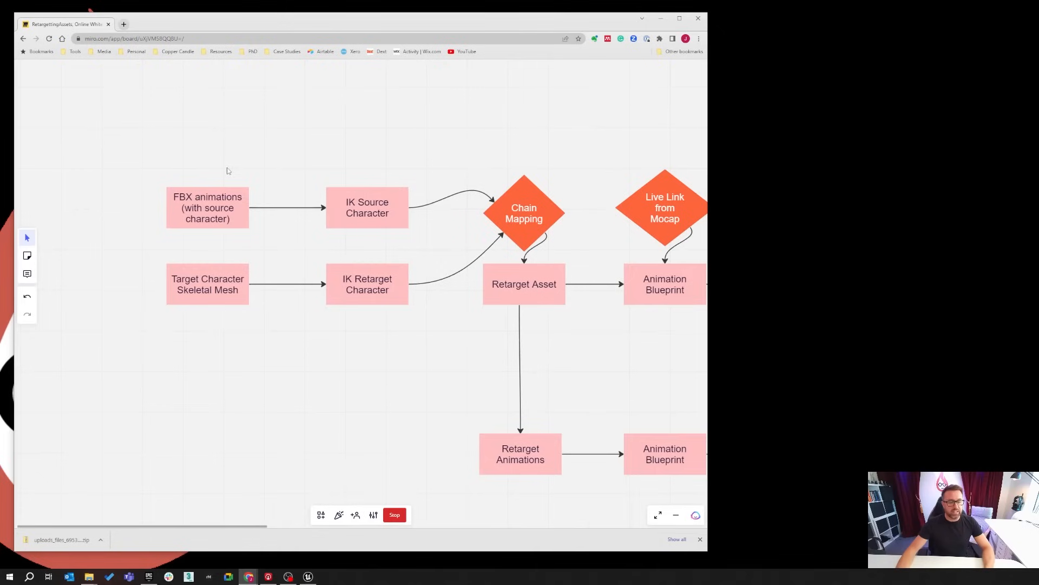
mouse_move(399, 364)
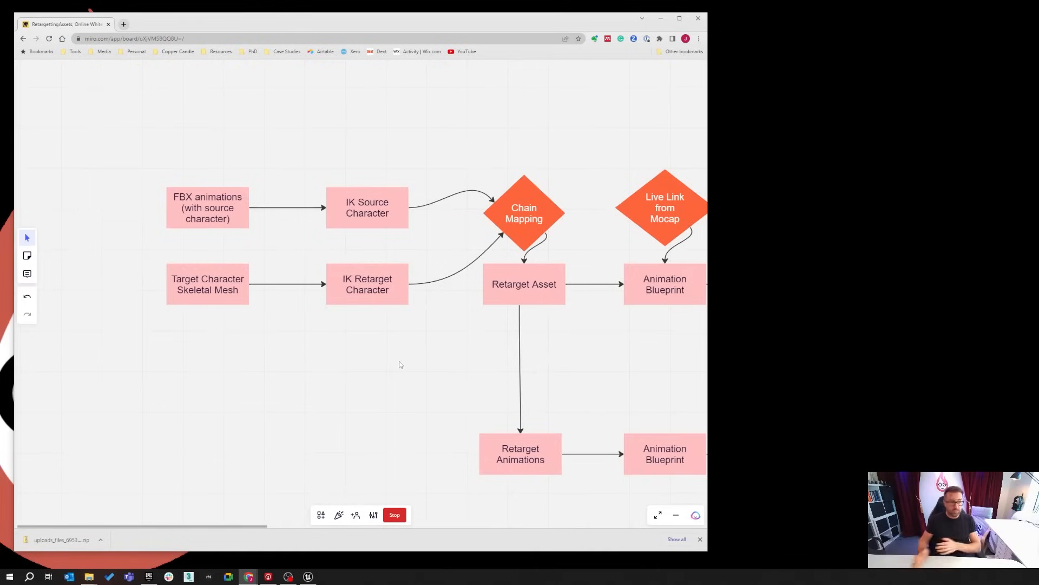
mouse_move(166, 219)
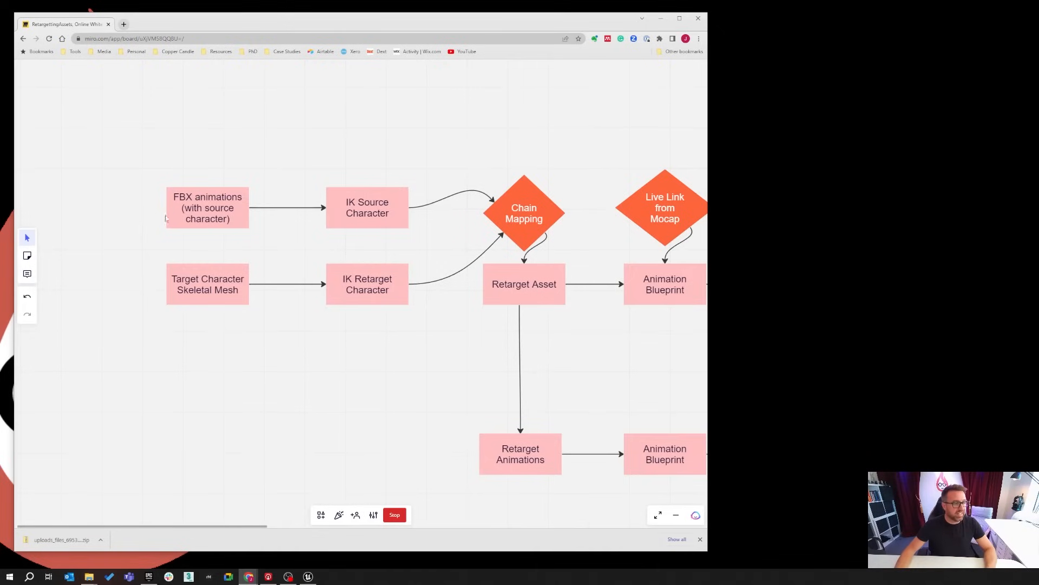
mouse_move(251, 207)
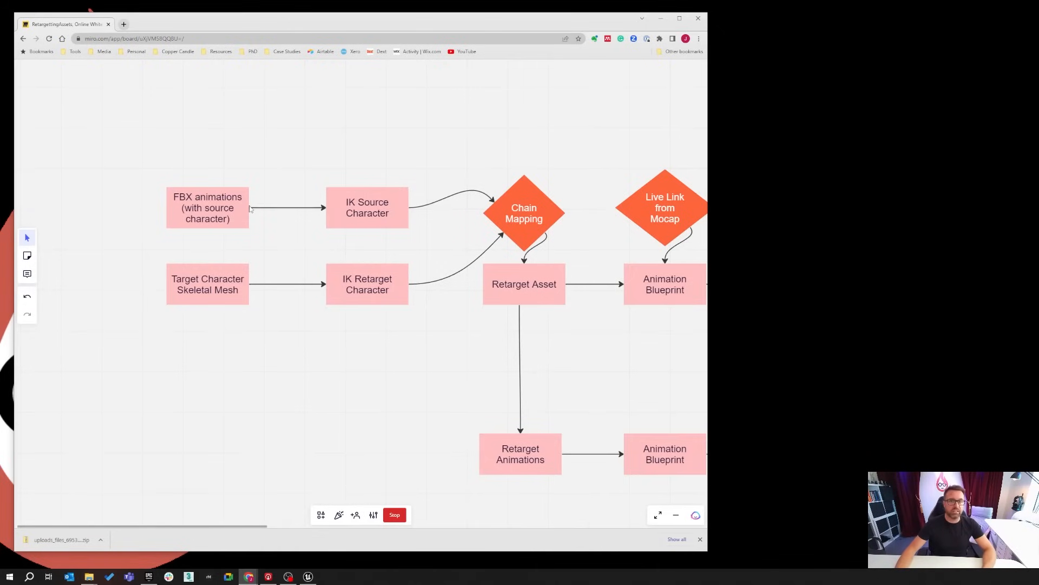
mouse_move(324, 215)
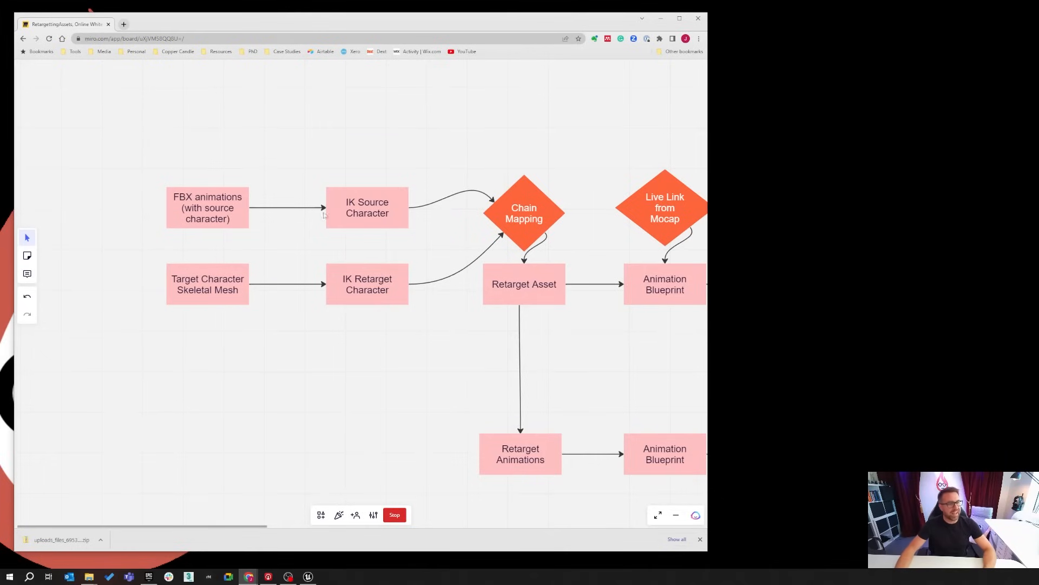
mouse_move(401, 235)
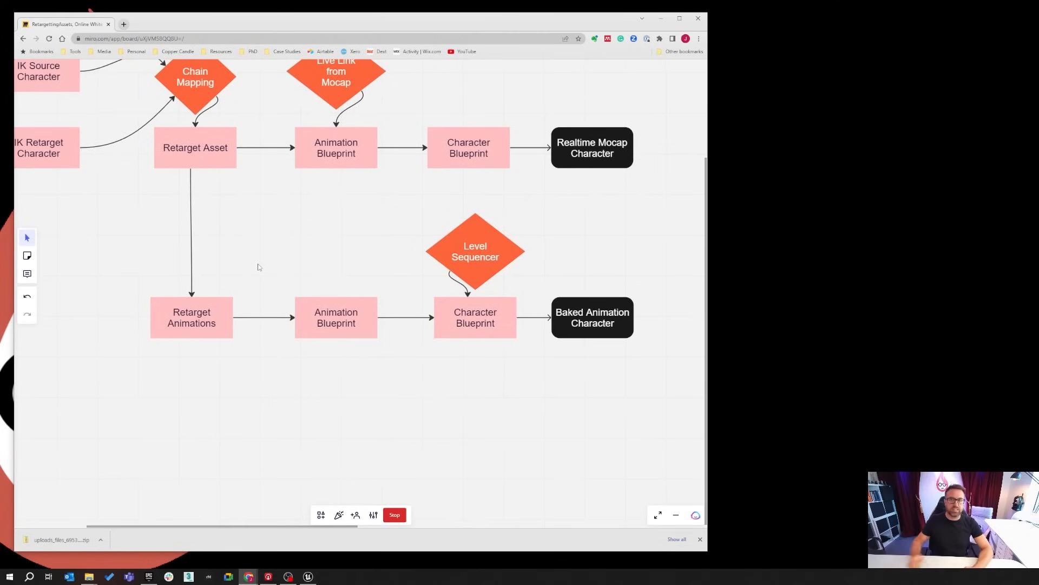
mouse_move(213, 189)
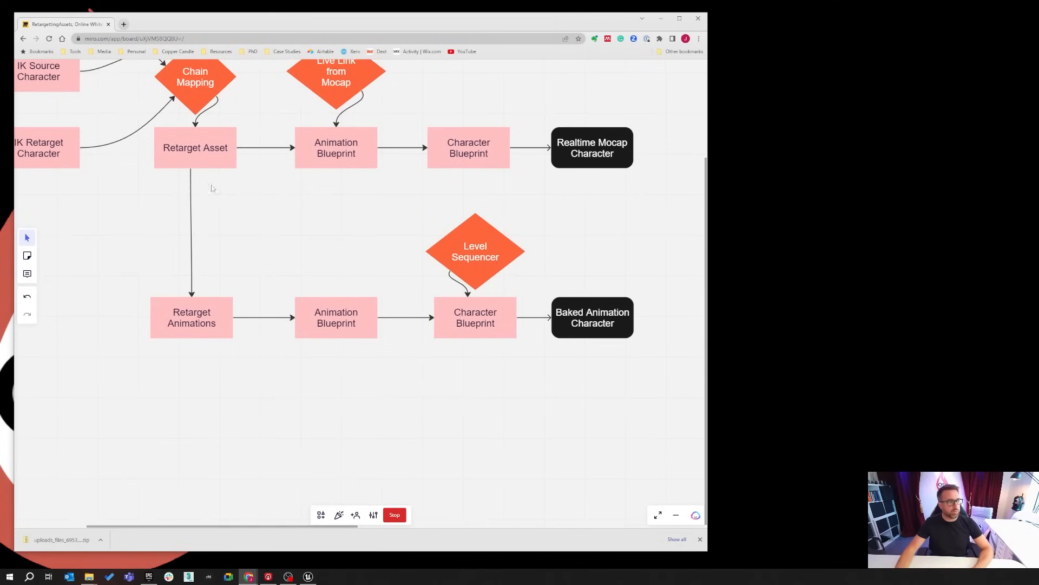